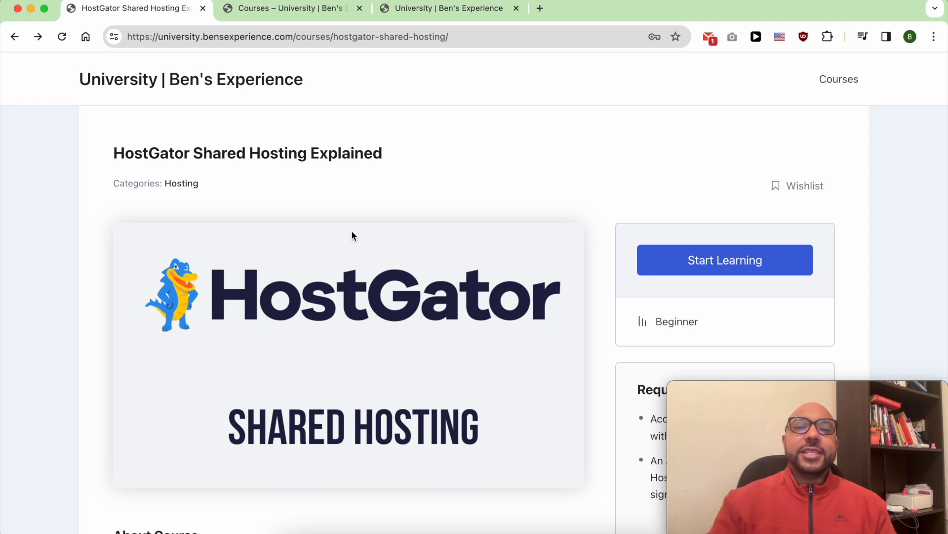
Step: Expand the HostGator curriculum modules, including Billing & Account Management, then view Courses and home
{"action": "scroll", "scroll_direction": "down", "scroll_amount": 3}
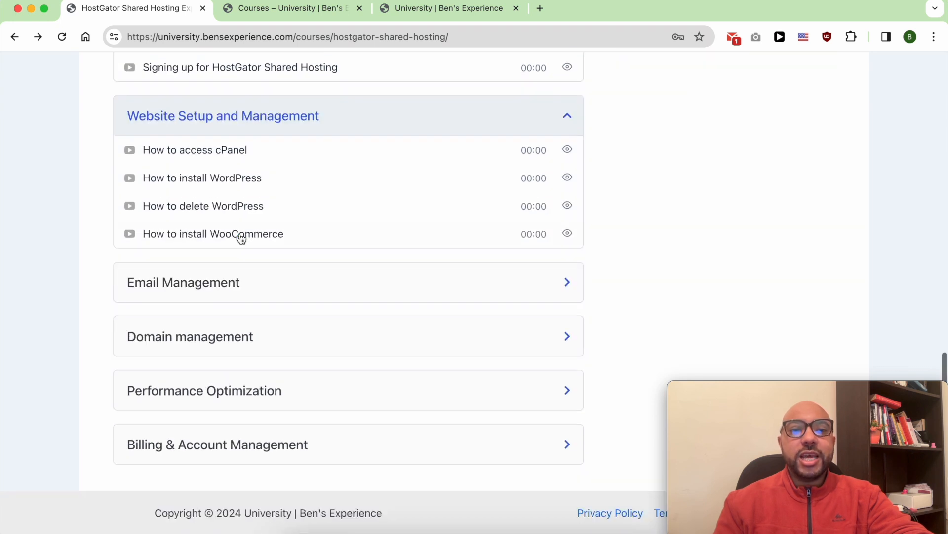
{"action": "left_click", "coordinate": [183, 282]}
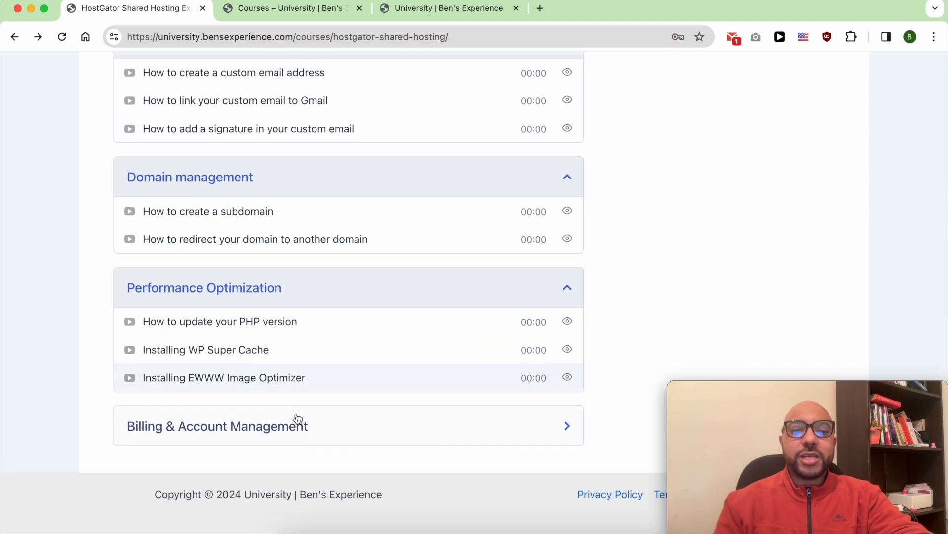
{"action": "left_click", "coordinate": [217, 425]}
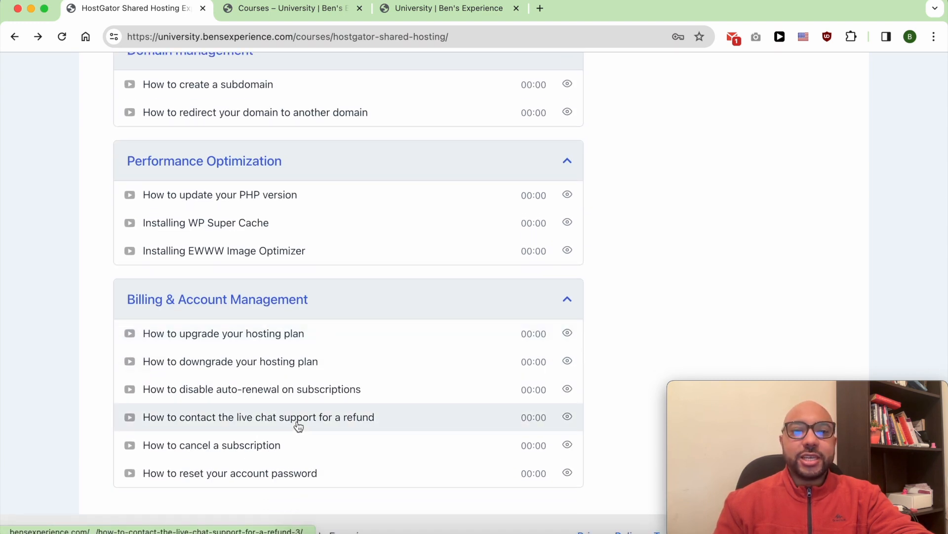
{"action": "left_click", "coordinate": [284, 8]}
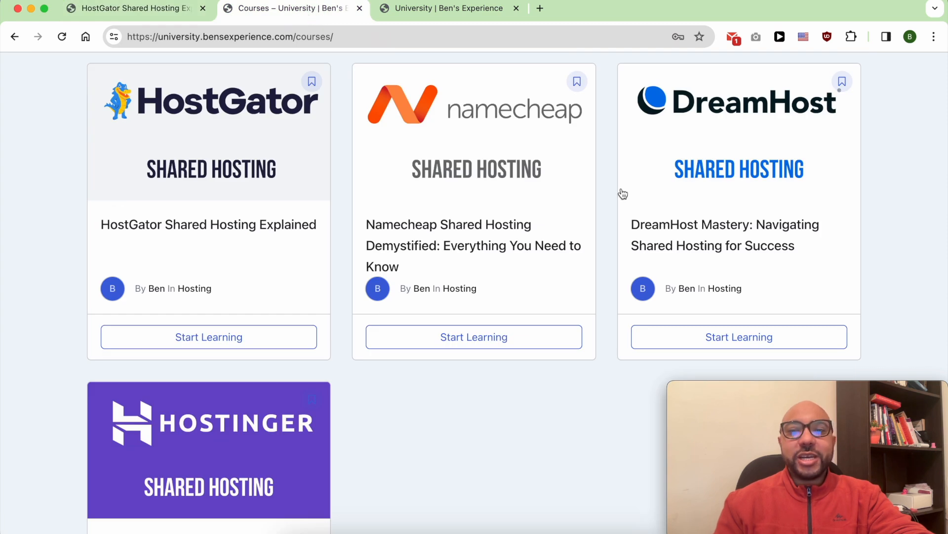
{"action": "left_click", "coordinate": [450, 8]}
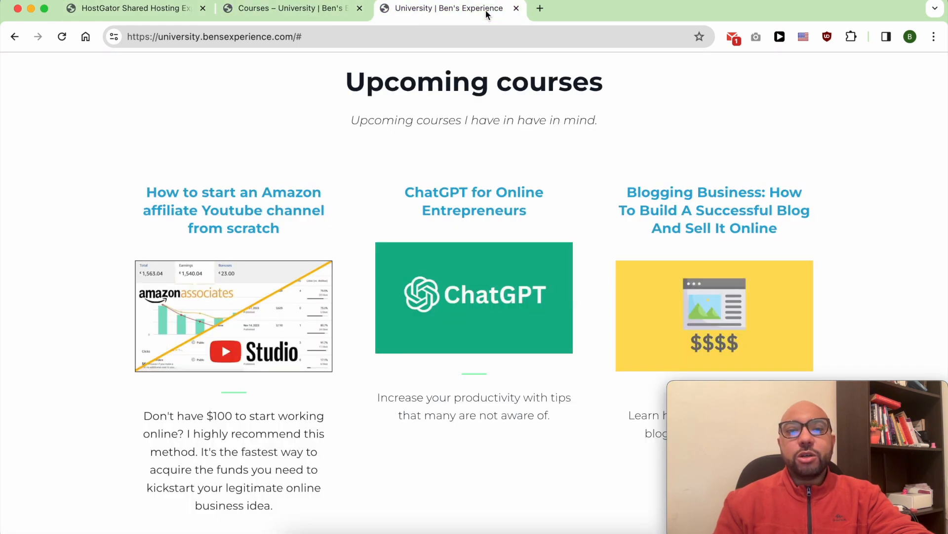
{"action": "mouse_move", "coordinate": [701, 232]}
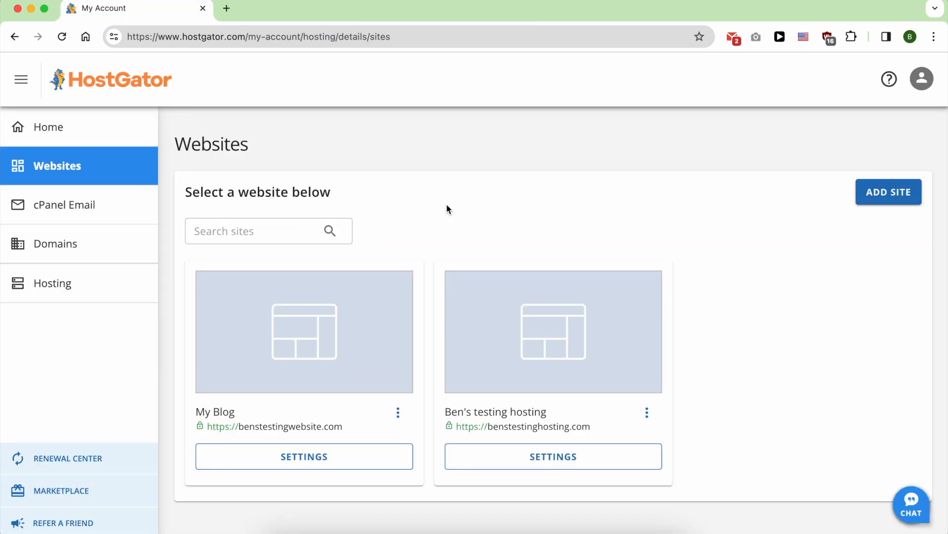
{"action": "mouse_move", "coordinate": [551, 456]}
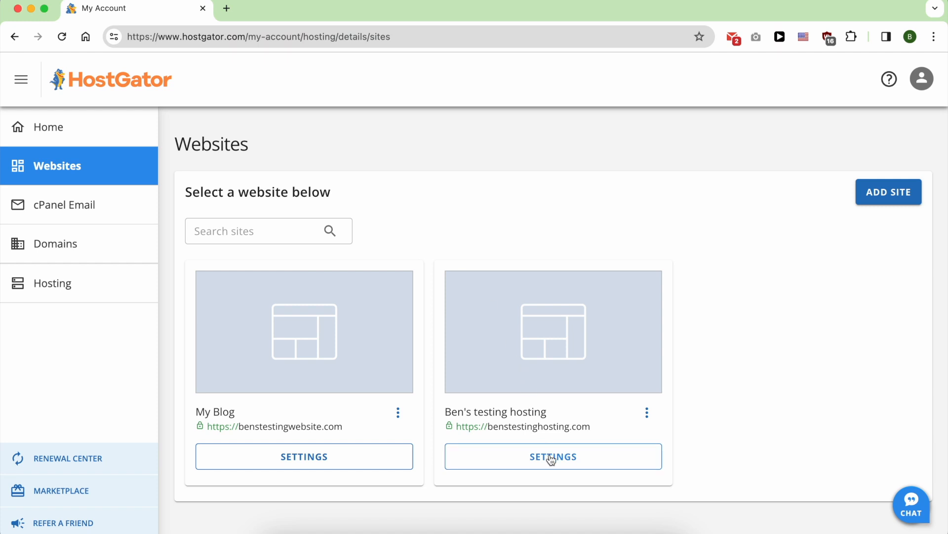
Step: Open SETTINGS on the Ben's testing hosting site card
{"action": "left_click", "coordinate": [552, 456]}
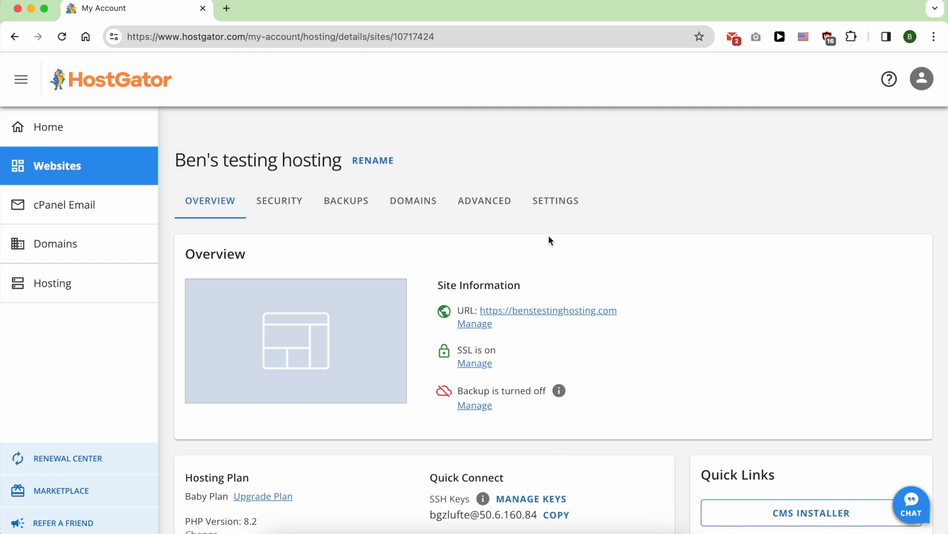
Step: Find the Delete Site option under the site's Settings Site Management section
{"action": "left_click", "coordinate": [555, 200]}
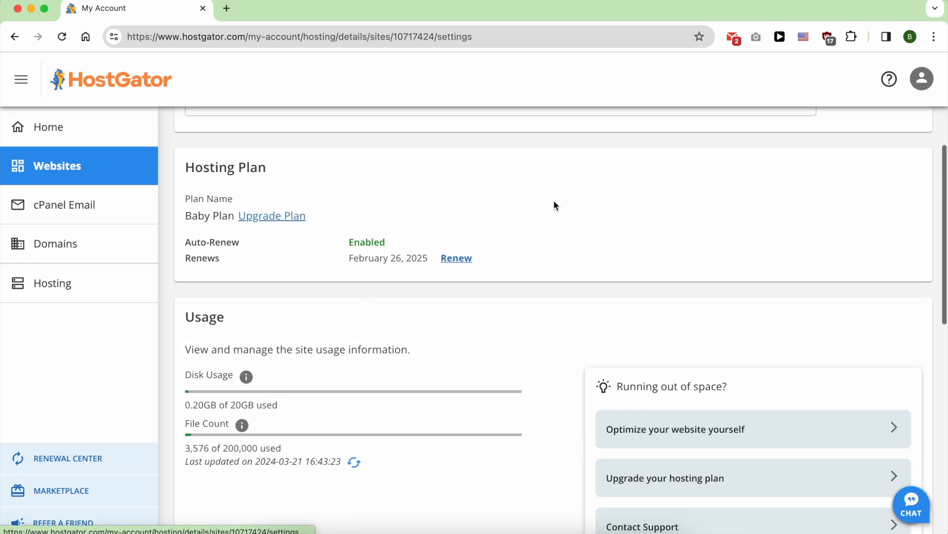
{"action": "scroll", "scroll_direction": "down", "scroll_amount": 3}
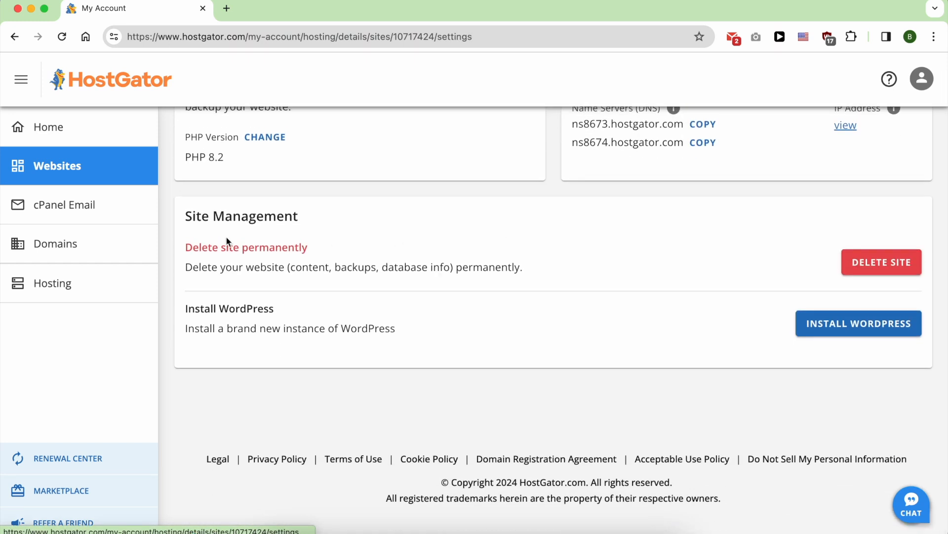
{"action": "double_click", "coordinate": [245, 247]}
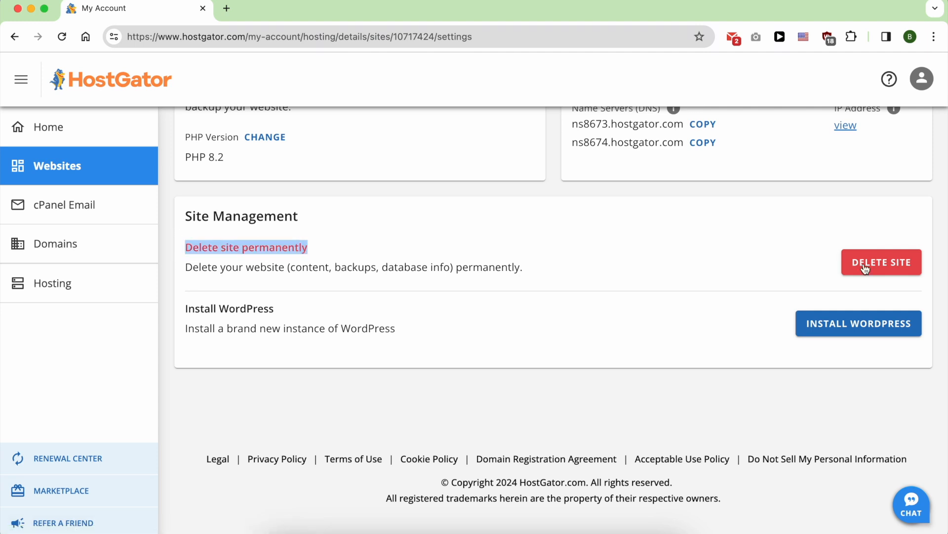
{"action": "left_click", "coordinate": [882, 261]}
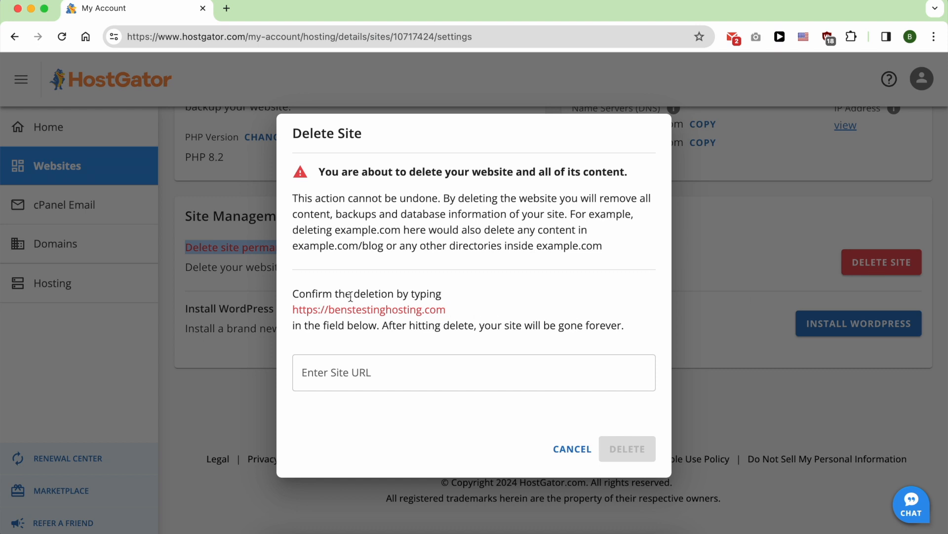
{"action": "type", "text": "https://benstestinghosting.com"}
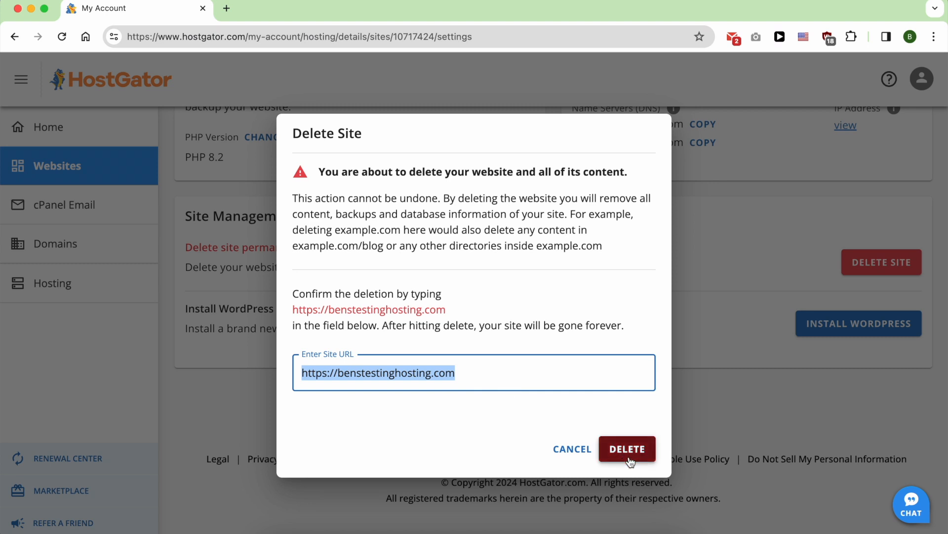
{"action": "left_click", "coordinate": [627, 449]}
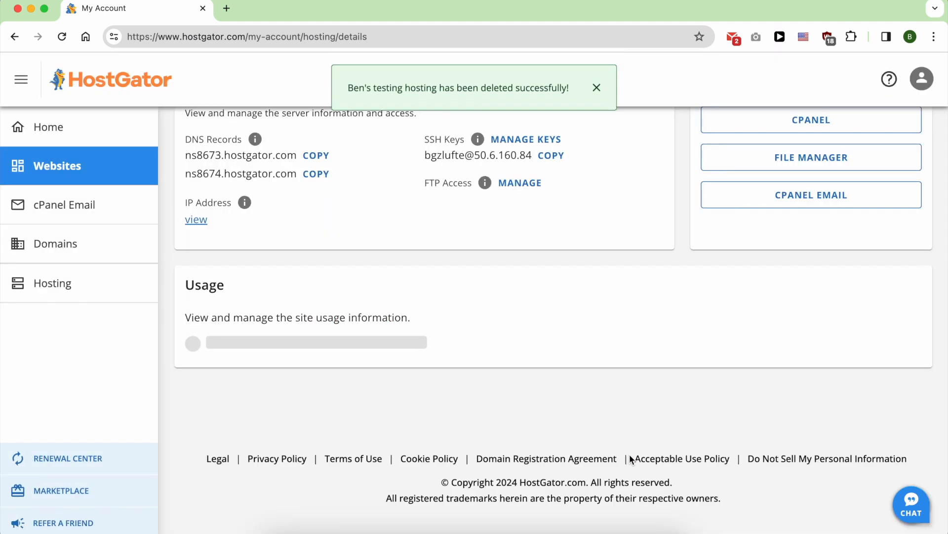
{"action": "scroll", "scroll_direction": "down", "scroll_amount": 3}
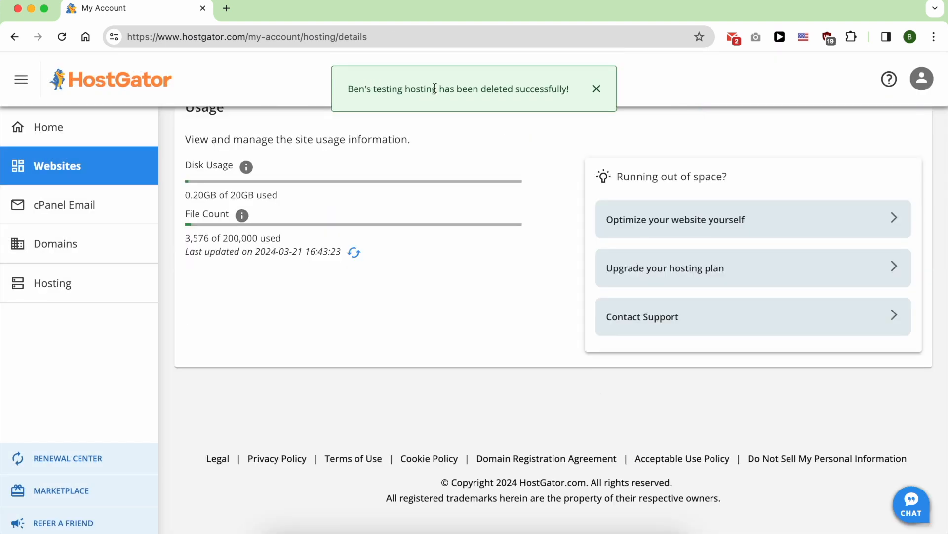
{"action": "left_click_drag", "start_coordinate": [439, 89], "coordinate": [569, 89]}
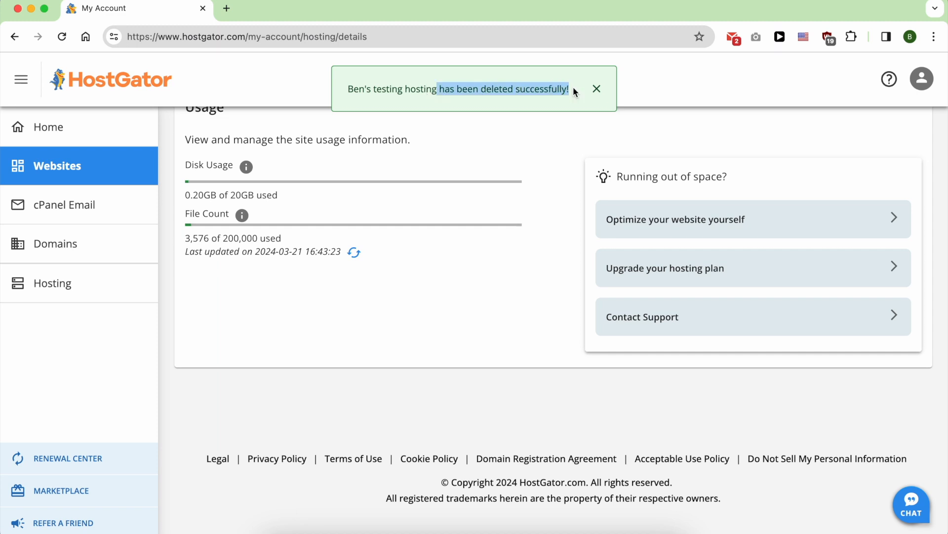